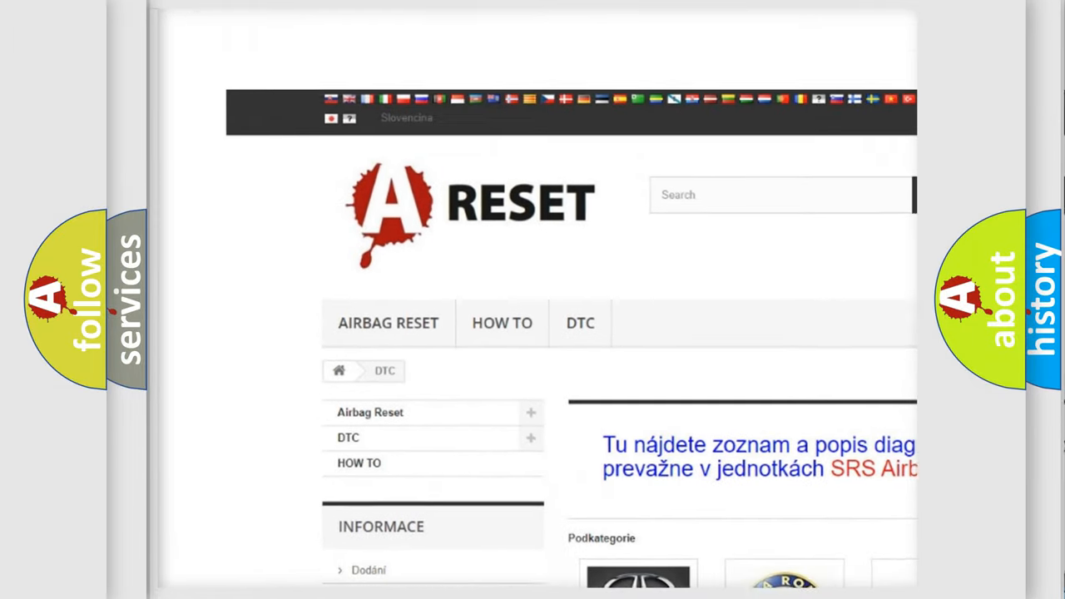
# Step: Scroll the DTC brand list and open the TOYOTA DTC subcategory page
pyautogui.scroll(-3)
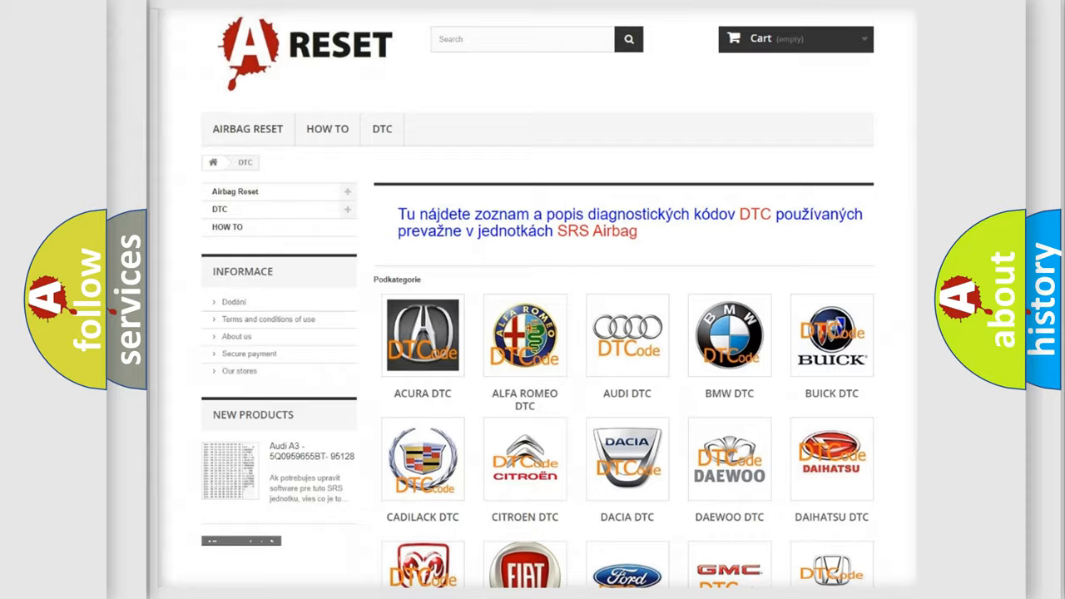
pyautogui.scroll(-3)
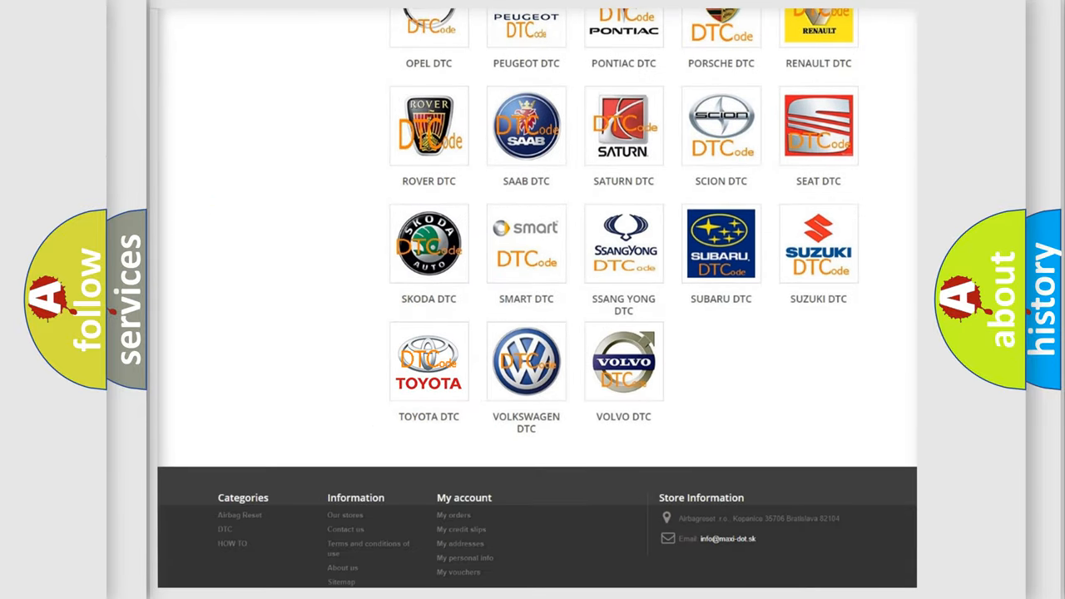
pyautogui.click(429, 359)
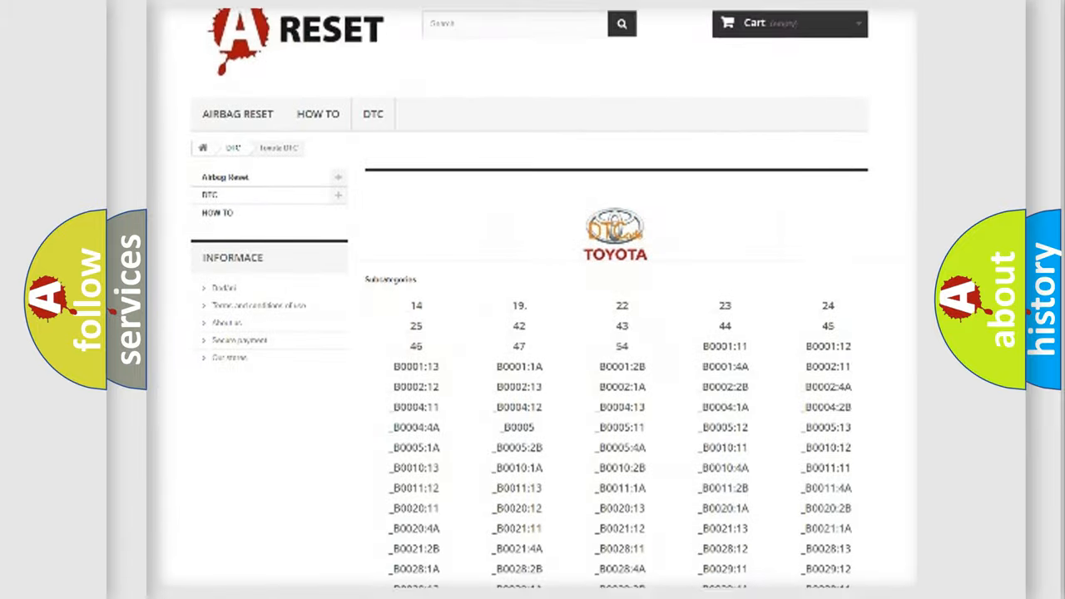
pyautogui.scroll(-3)
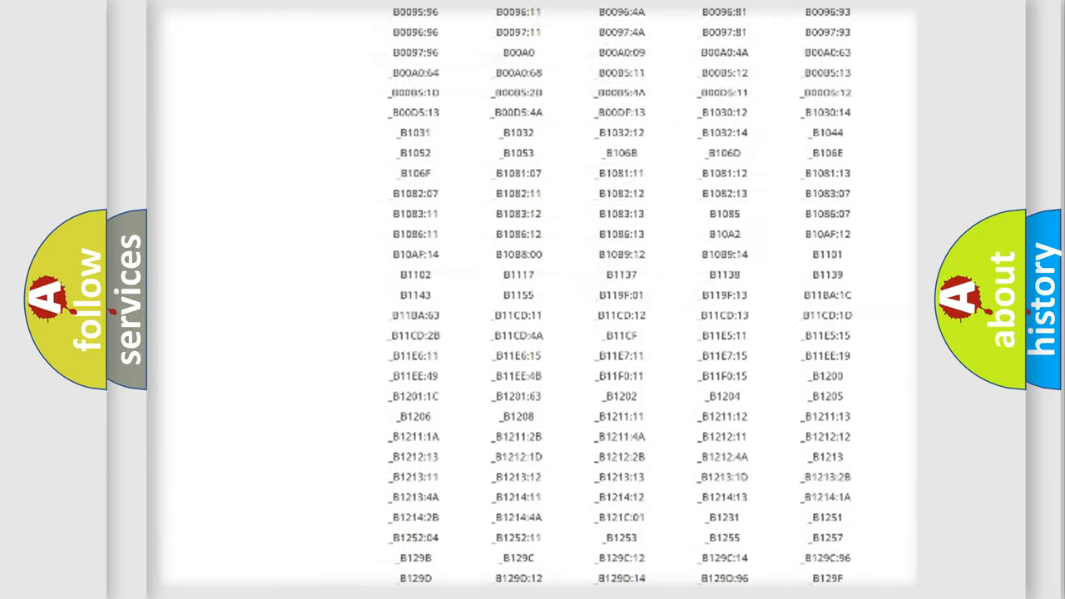
pyautogui.scroll(3)
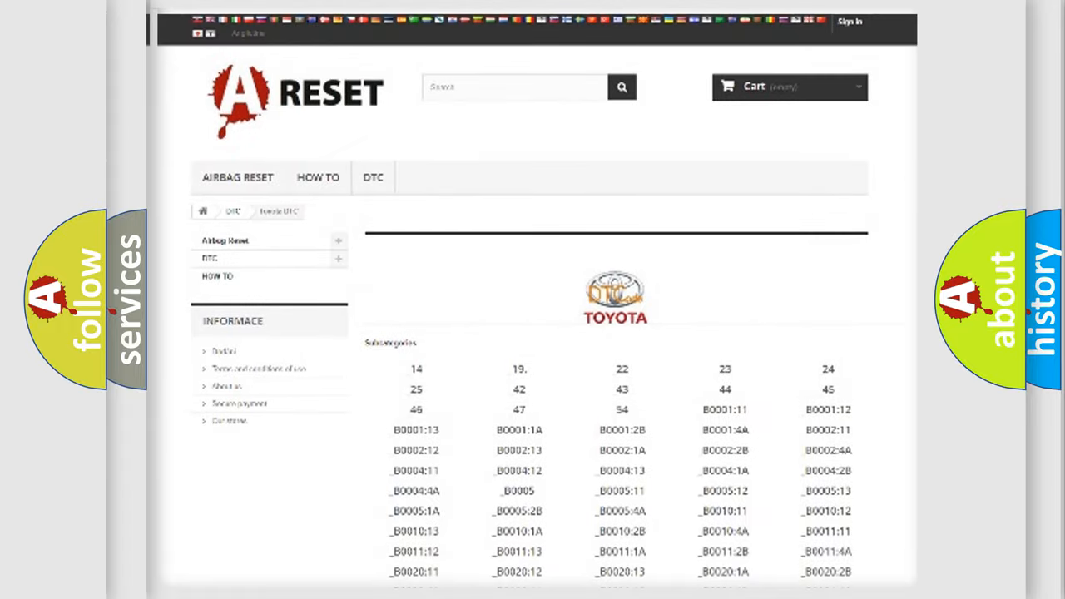